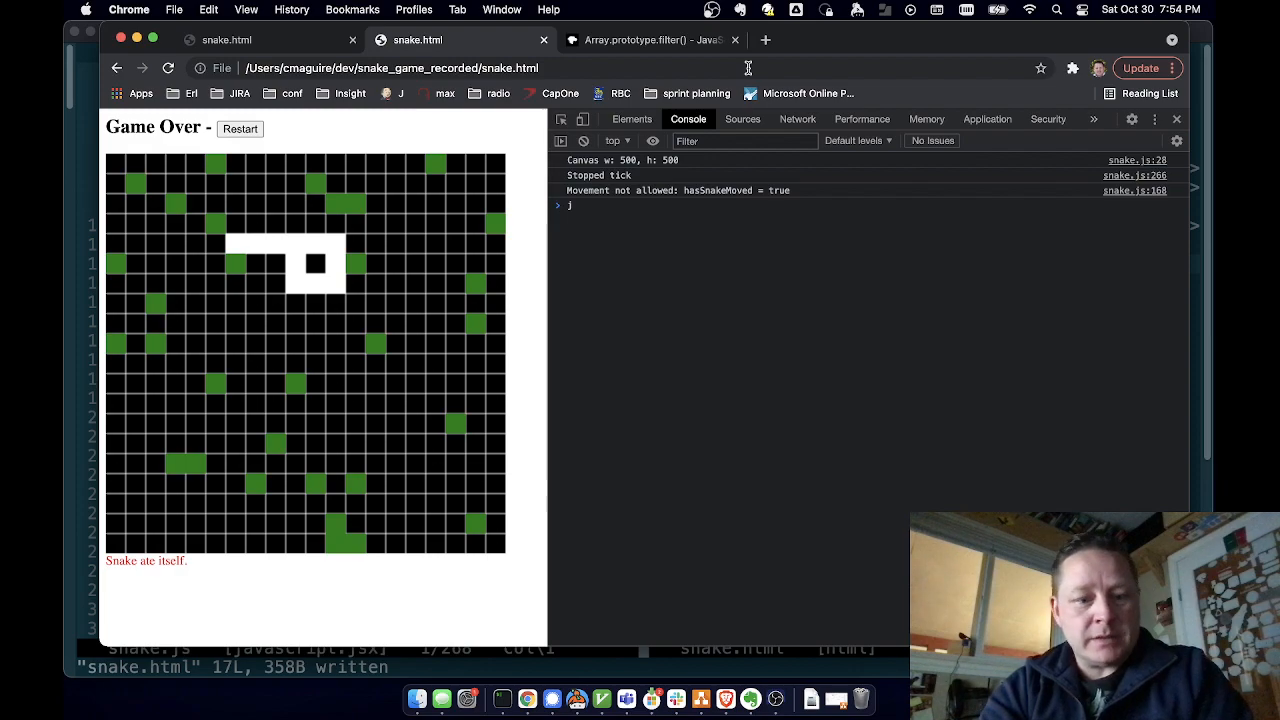
Switch from the game-over page in Chrome back to MacVim
key(cmd+tab)
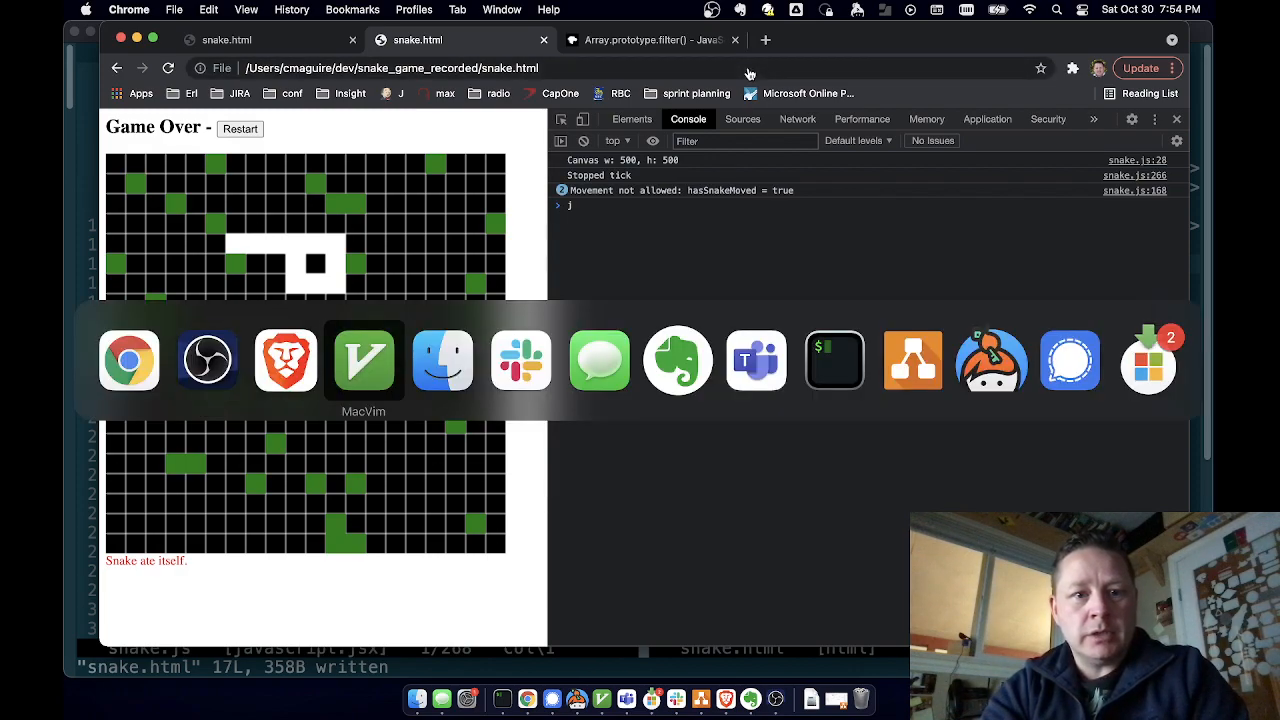
Close the snake.html split with :q, leaving snake.js alone
click(363, 360)
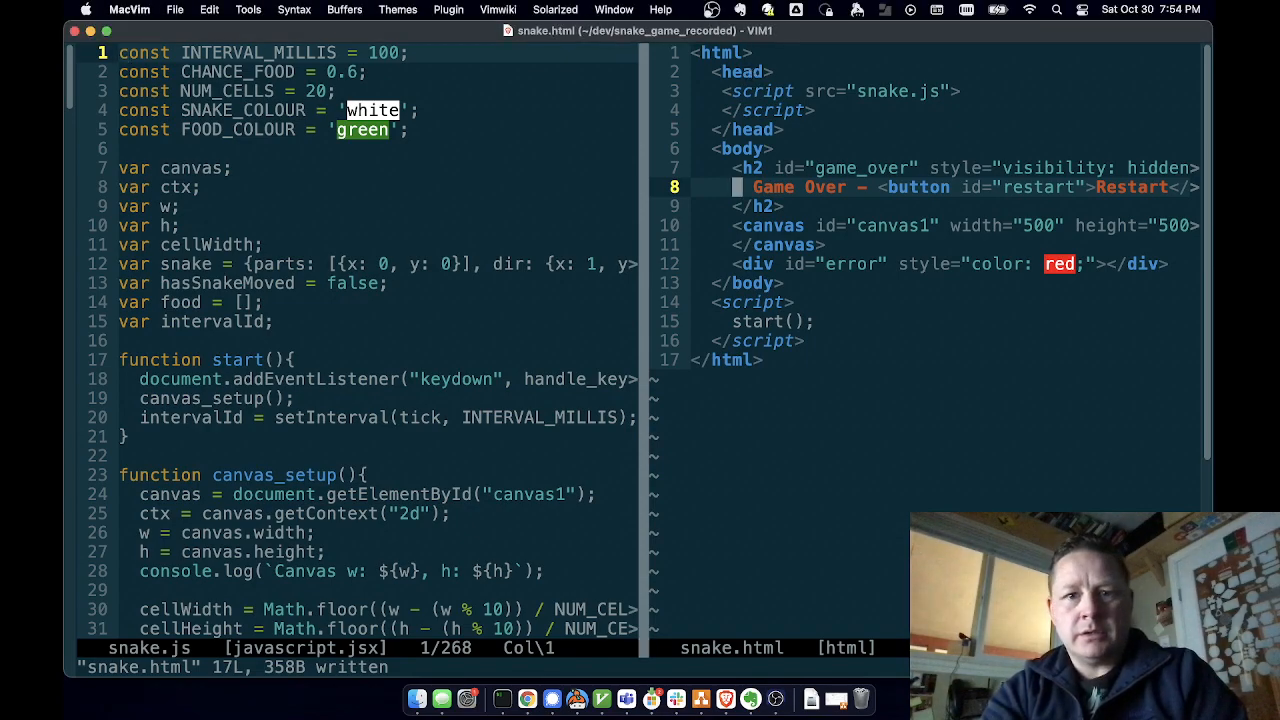
text(:q)
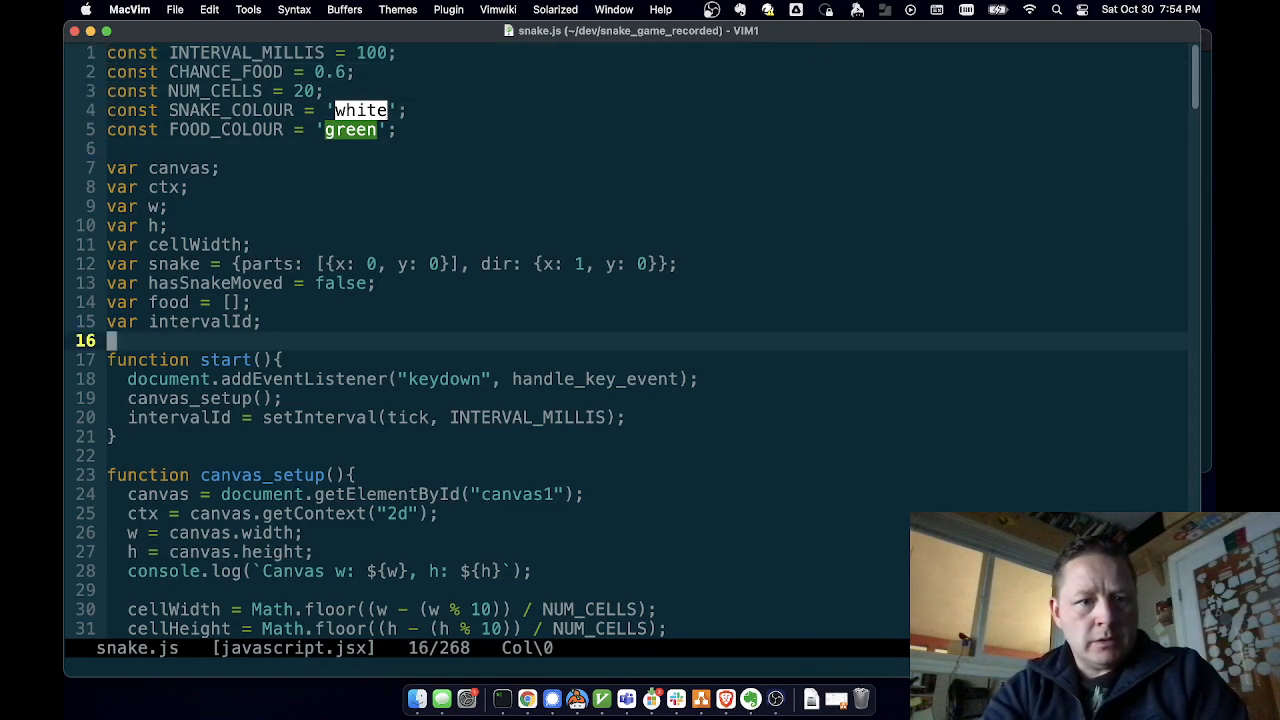
Add a restartButton click listener in start() and a restart() function that resets the score
text(document.getElementById("restart").addEventListener("click", restart);)
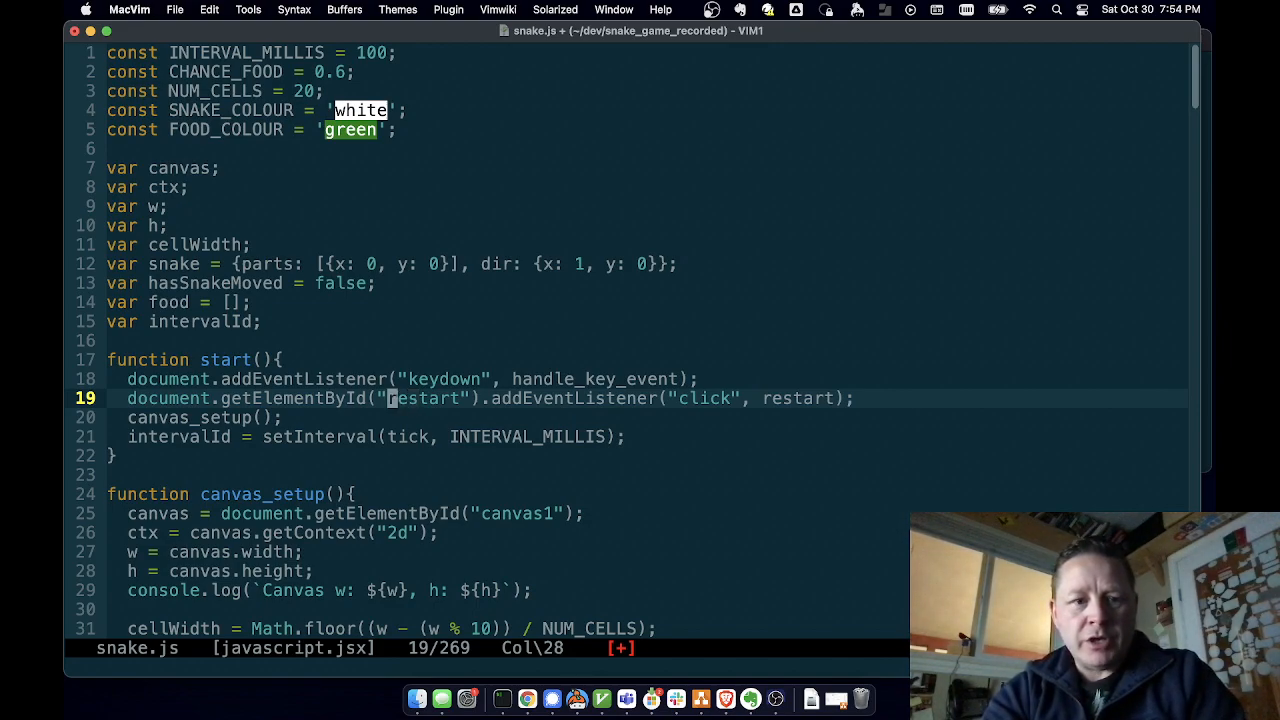
key(o)
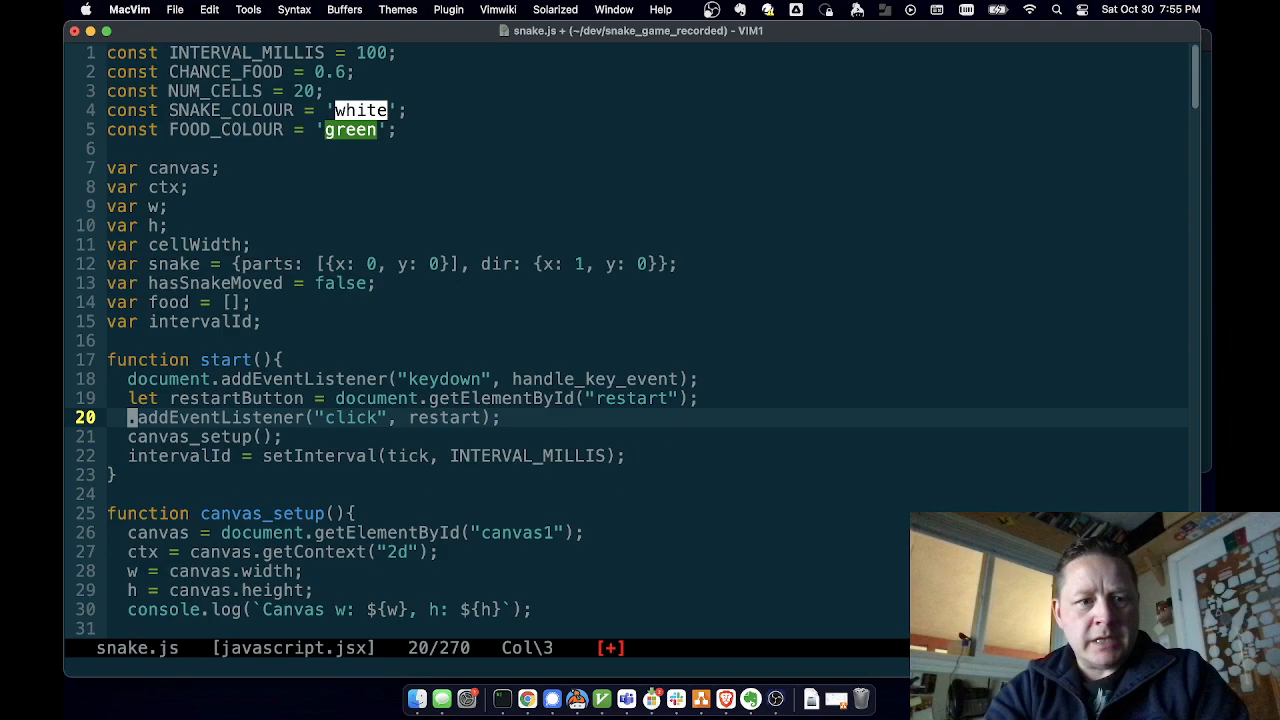
text(restartButton)
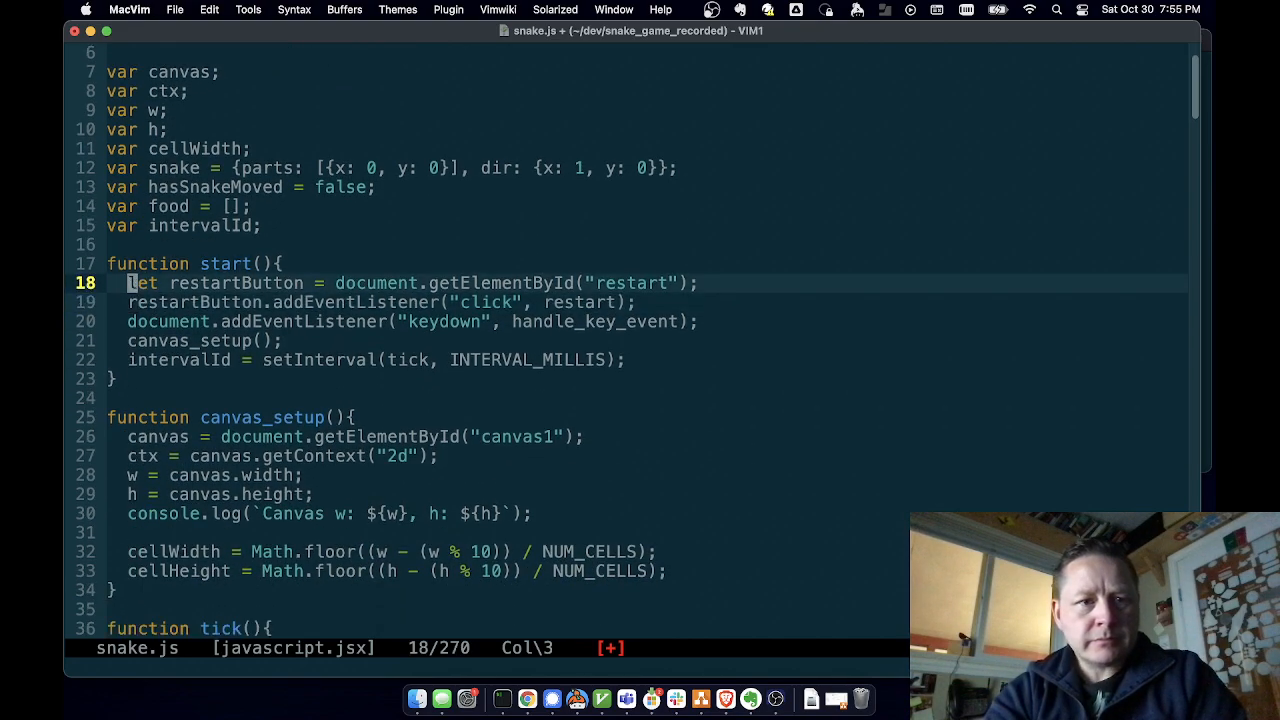
key(j)
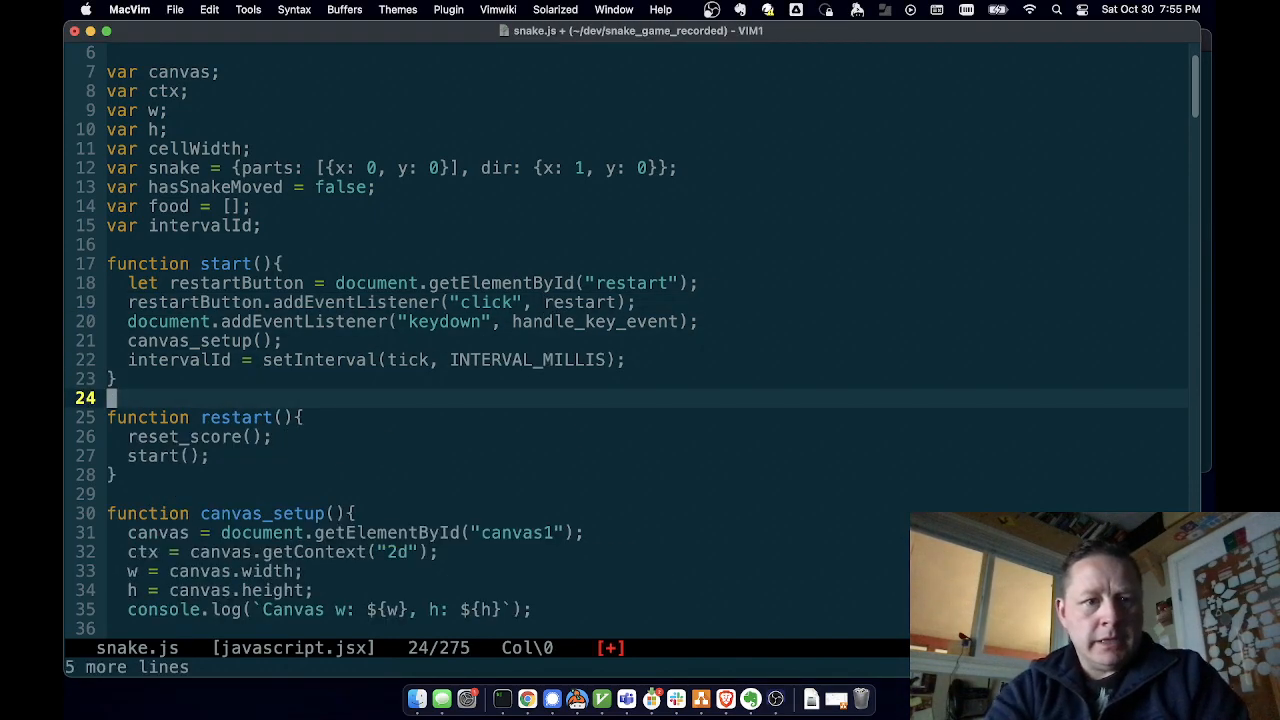
Delete the reset_score() line, check the button id in snake.html, and make the listener call start
key(dd)
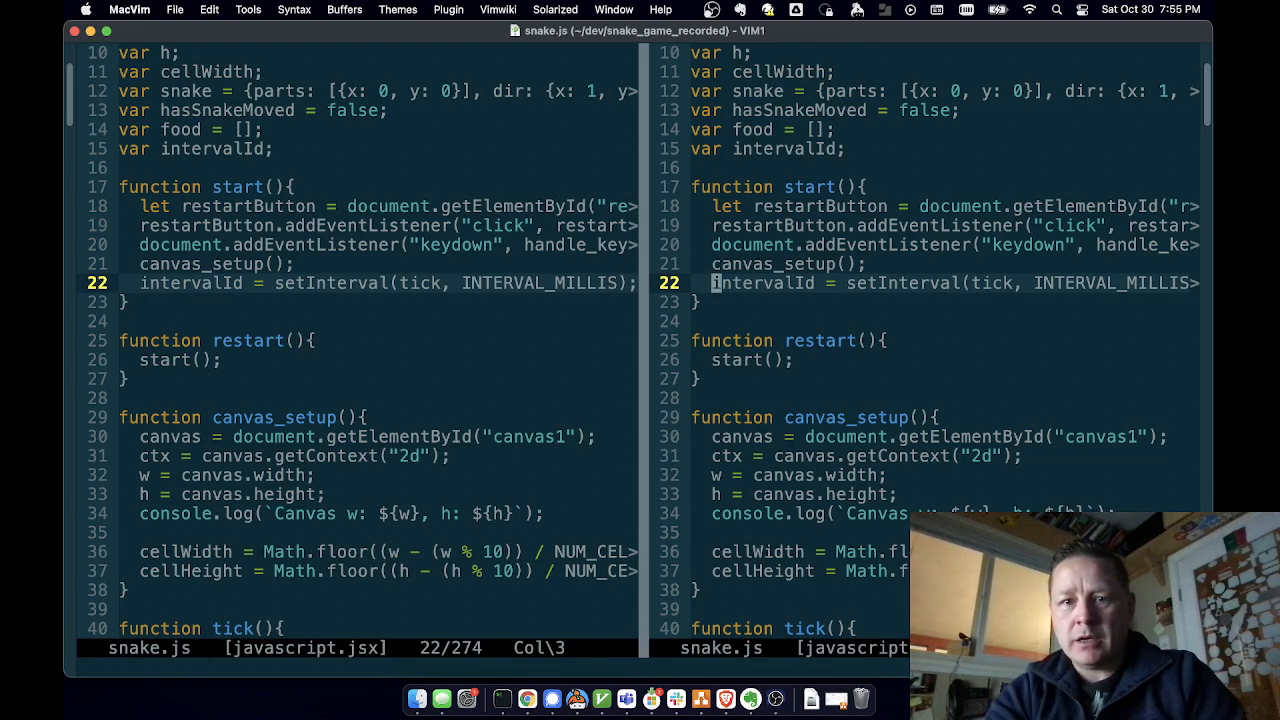
text(:e snake.html)
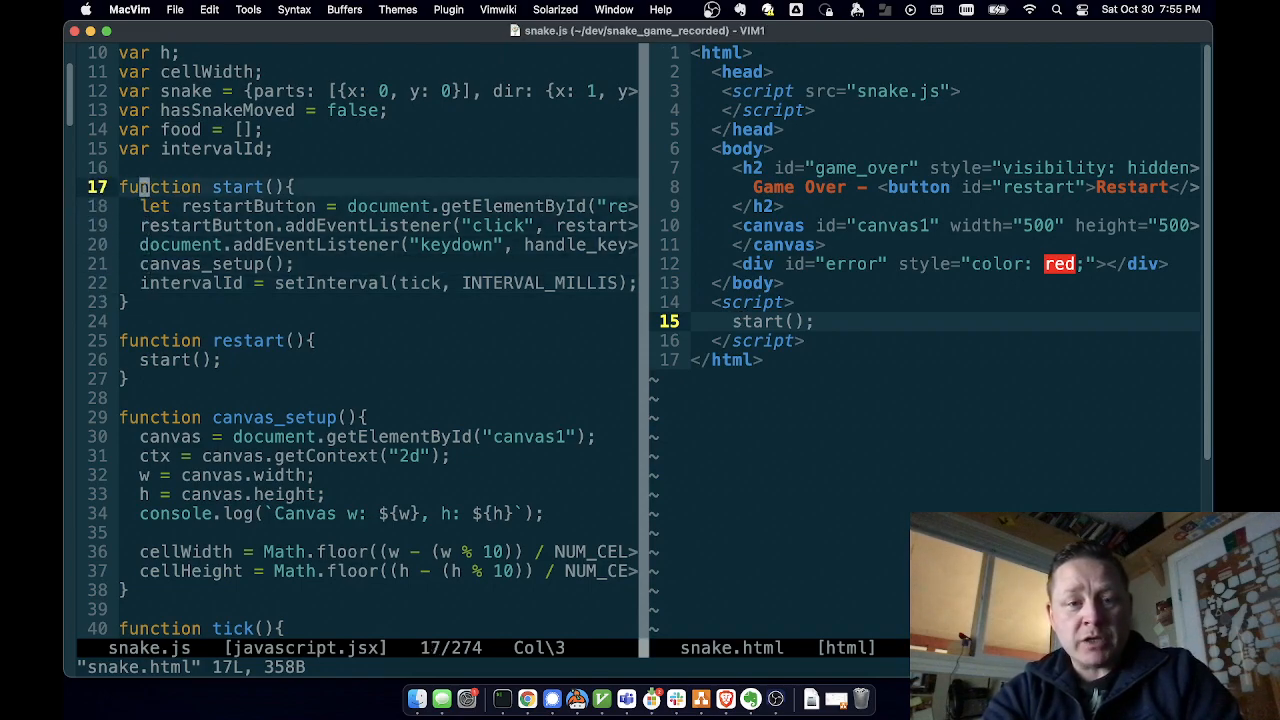
key(j)
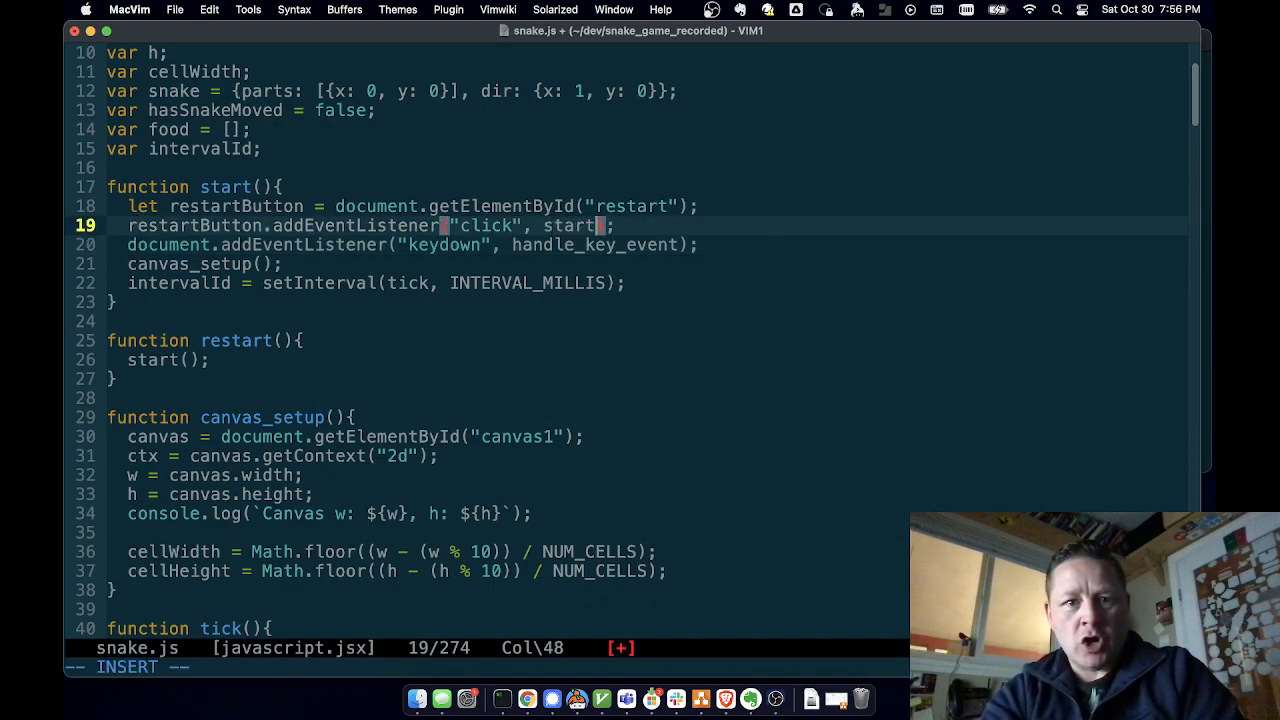
key(Escape)
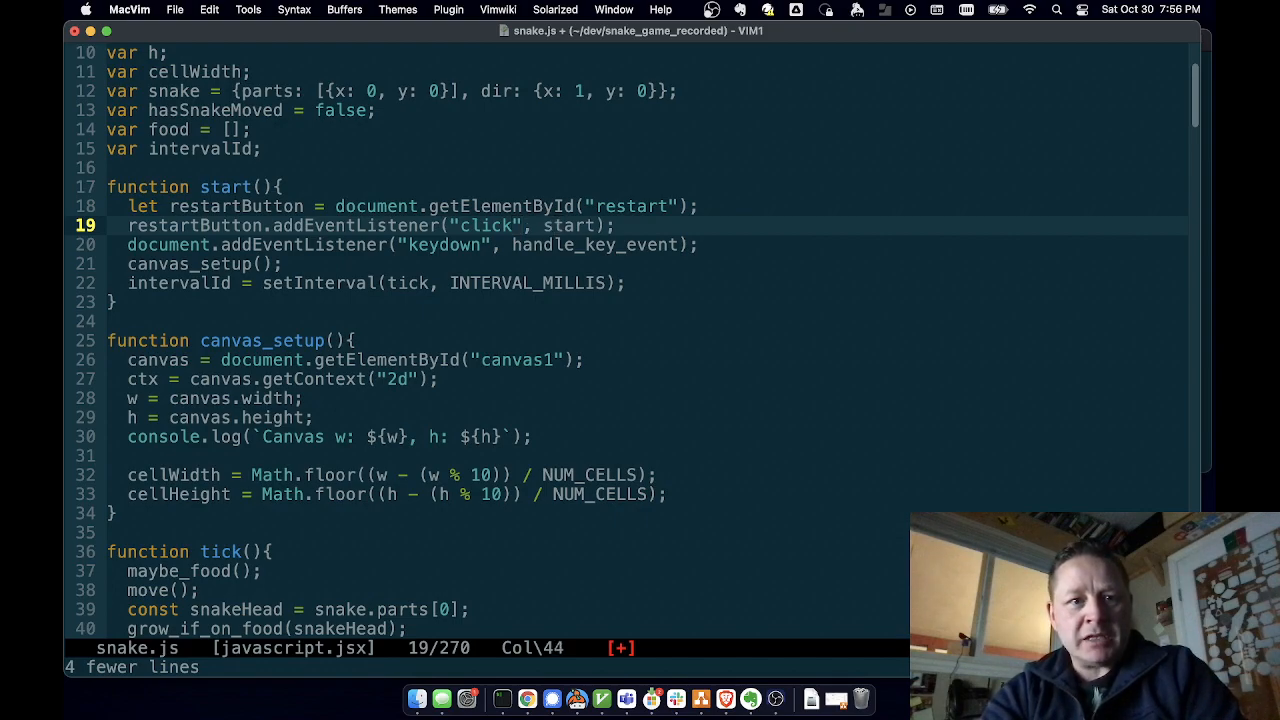
Save snake.js with :w after deleting the unused restart() function
text(:w)
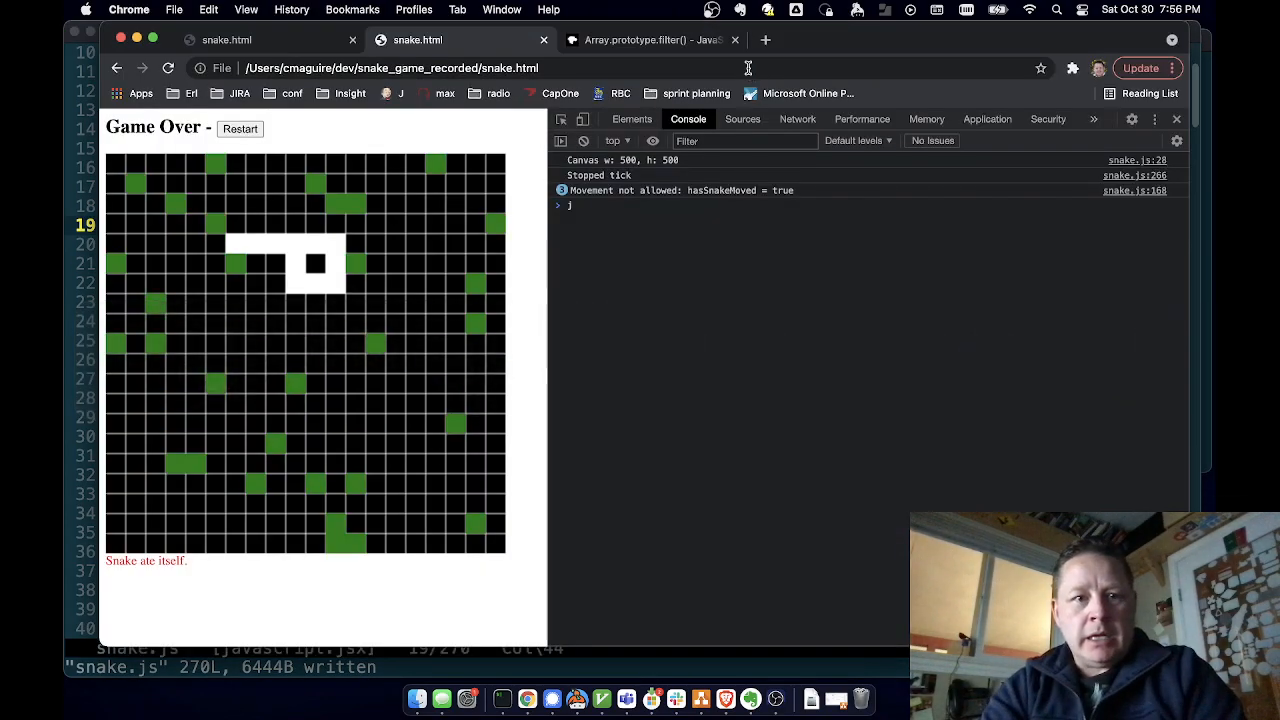
Reload the snake game and test the Restart button after Game Over
click(240, 128)
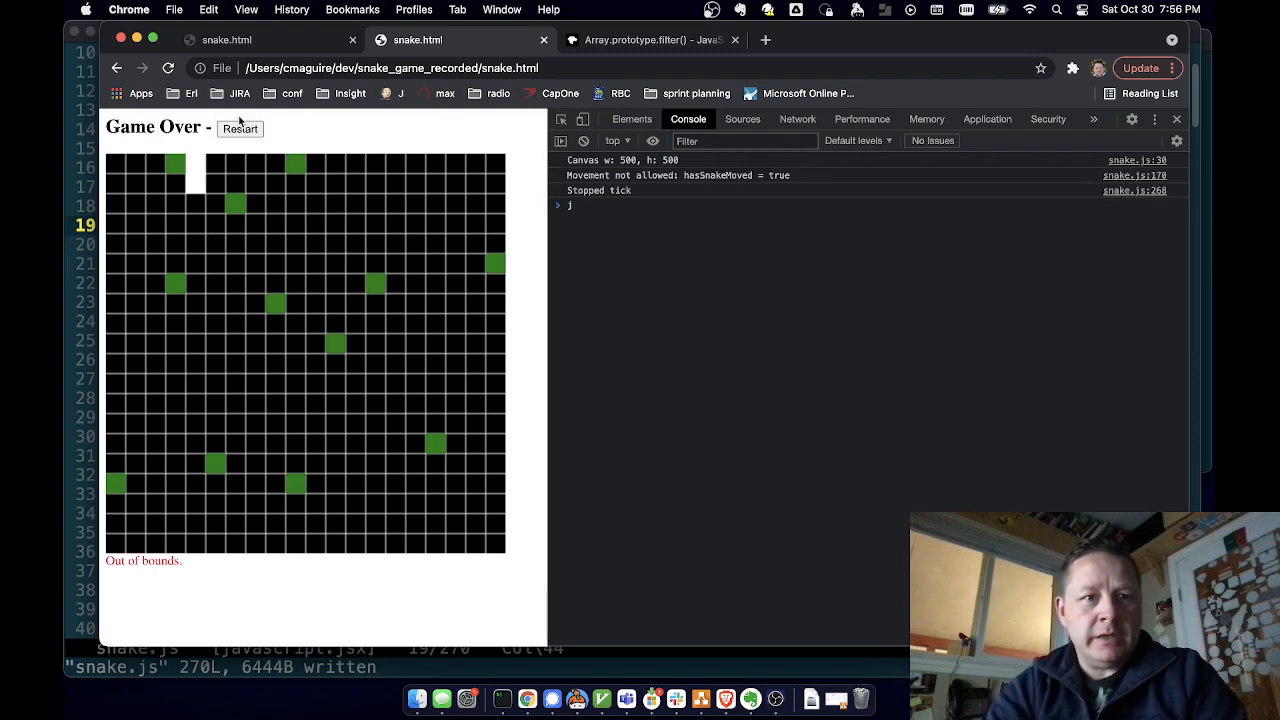
click(240, 128)
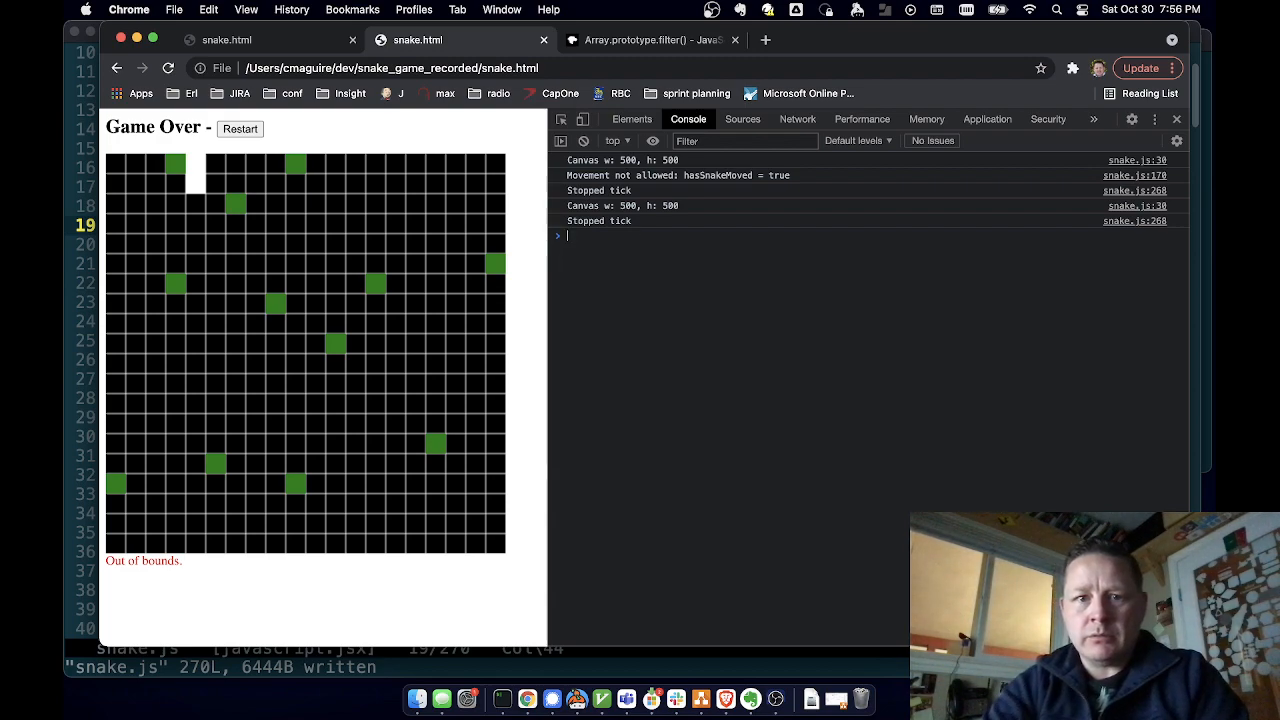
mouse_move(315, 152)
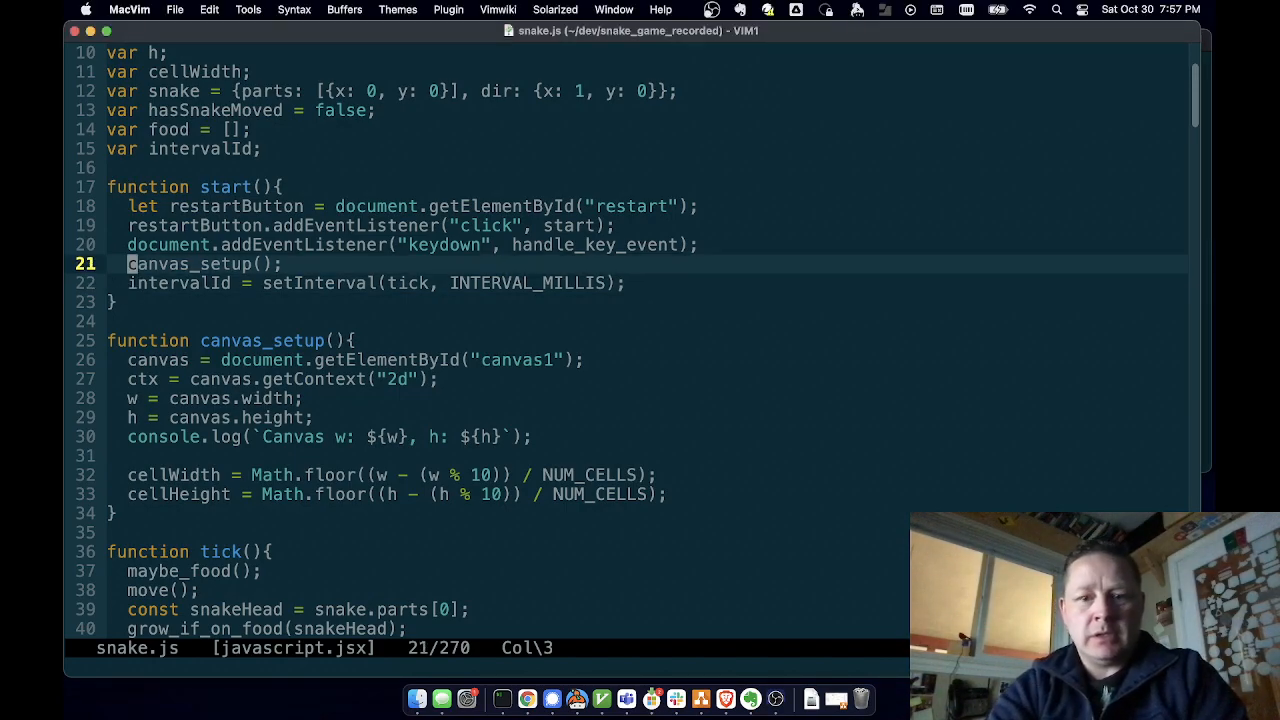
Call snake_setup() in start() and write it to centre the snake using Math.floor(NUM_CELLS / 2)
text(snake_setup();)
text(x = Math.floor(NUM_CELLS / 2);)
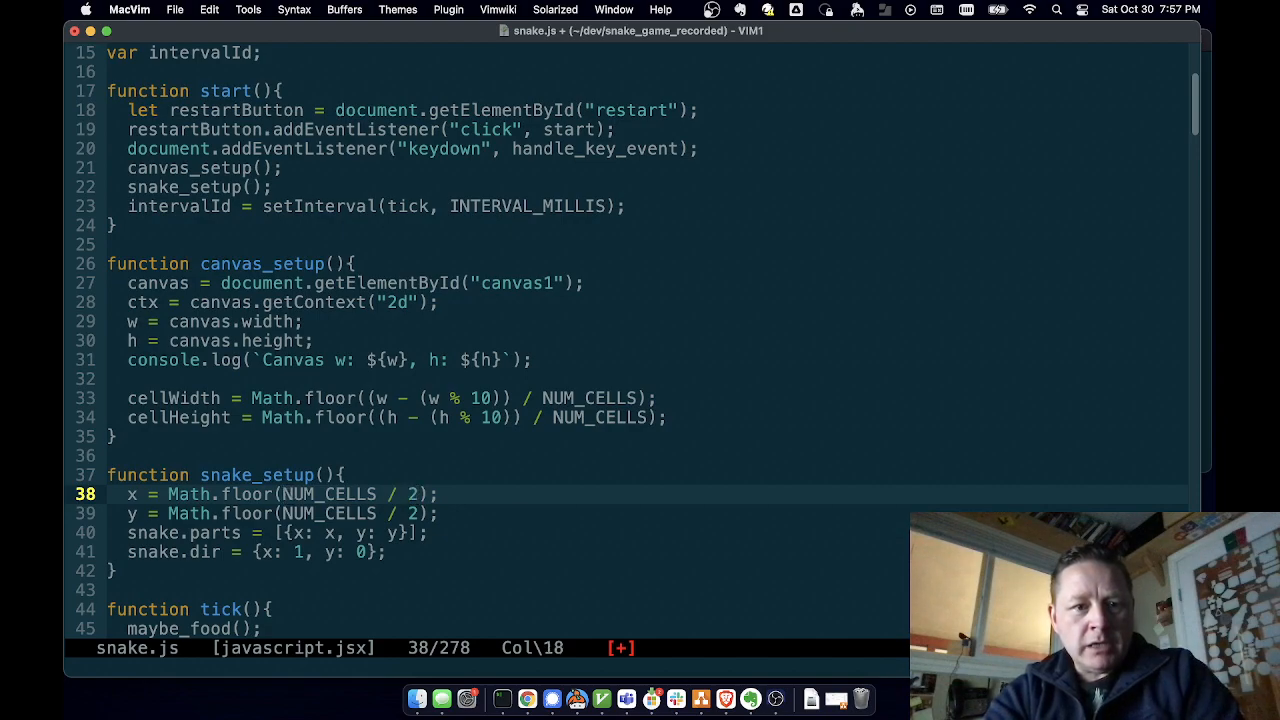
key(j)
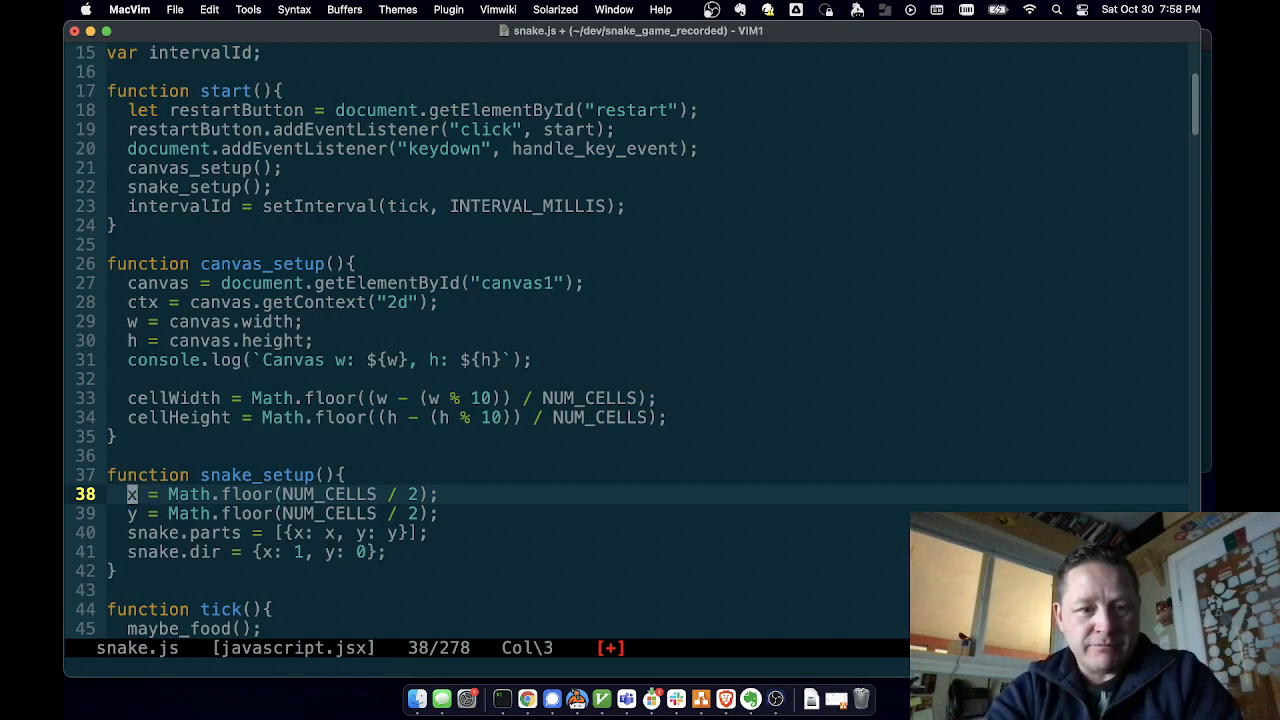
key(j)
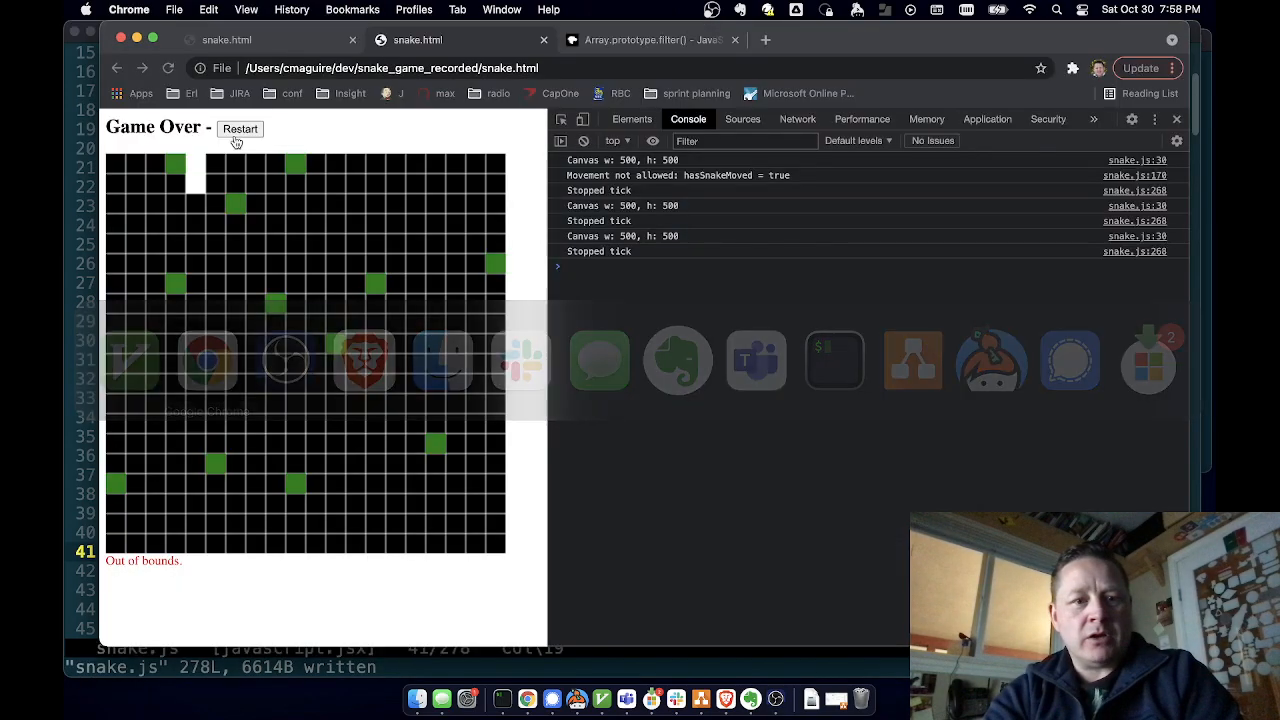
Reload the page and restart the game to see where the new snake appears
click(239, 129)
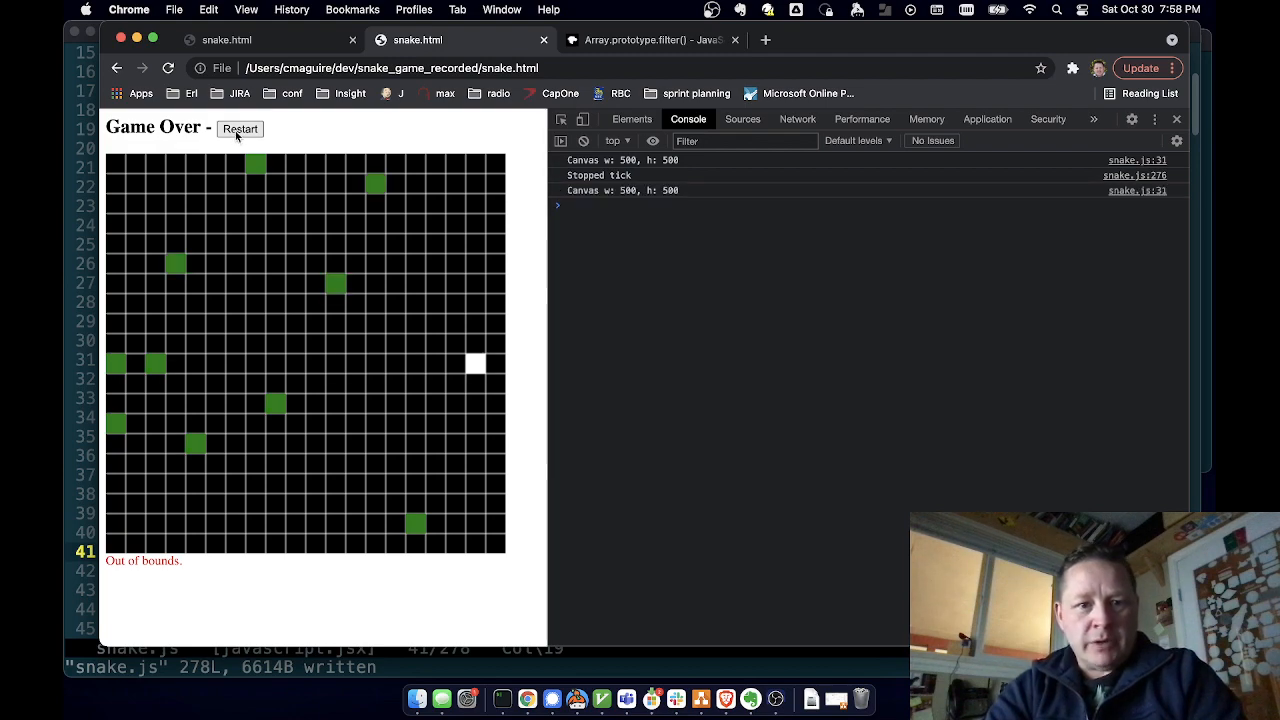
click(240, 129)
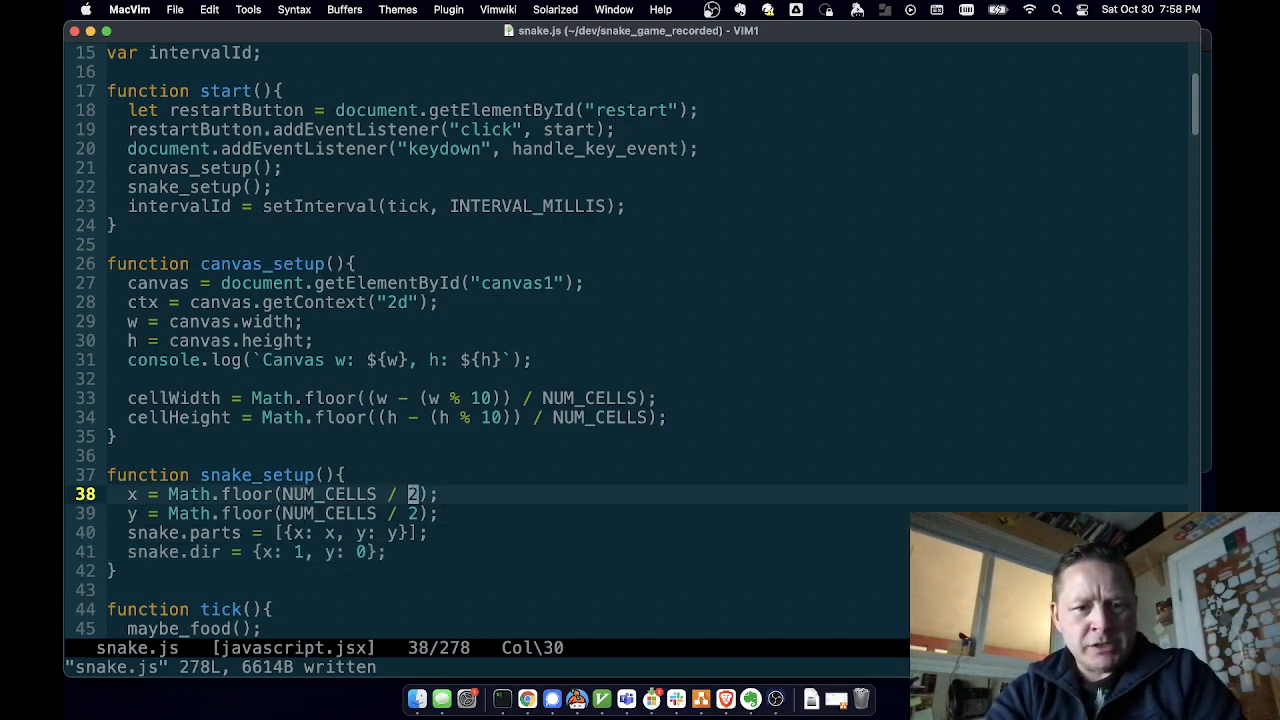
Change the snake's starting column divisor to 3, then restart the game to check placement
text(3)
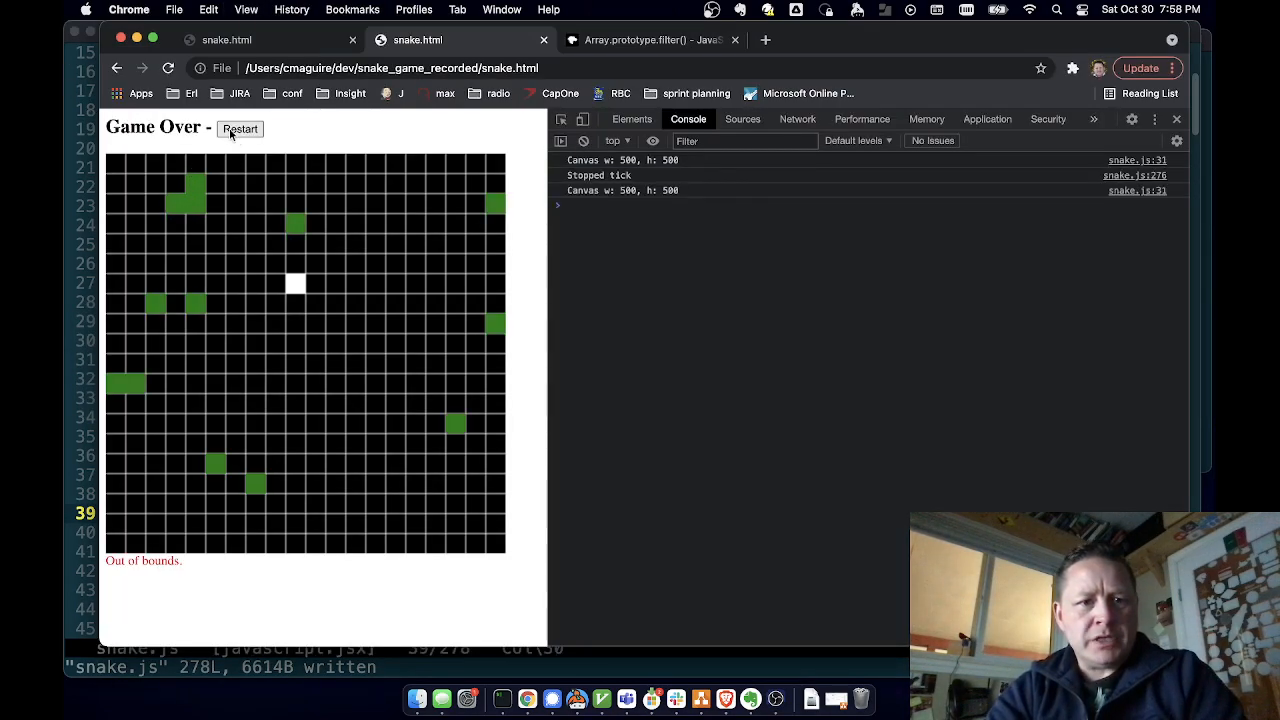
click(239, 128)
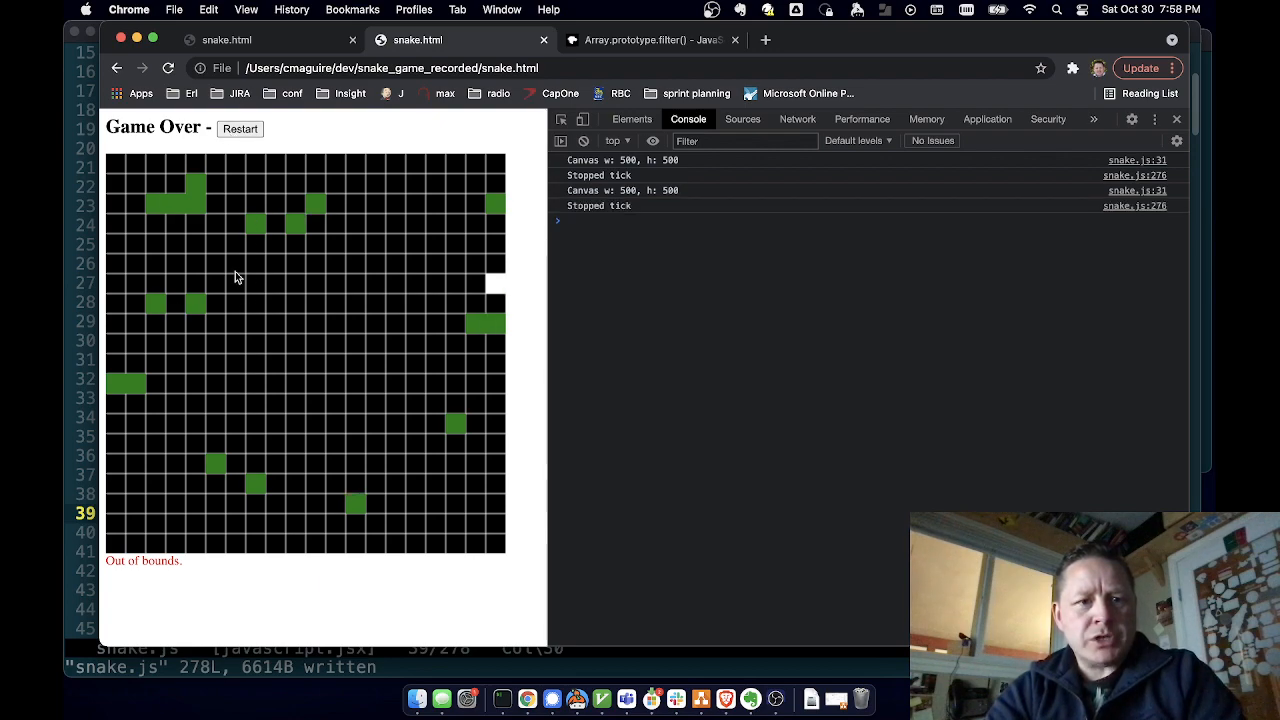